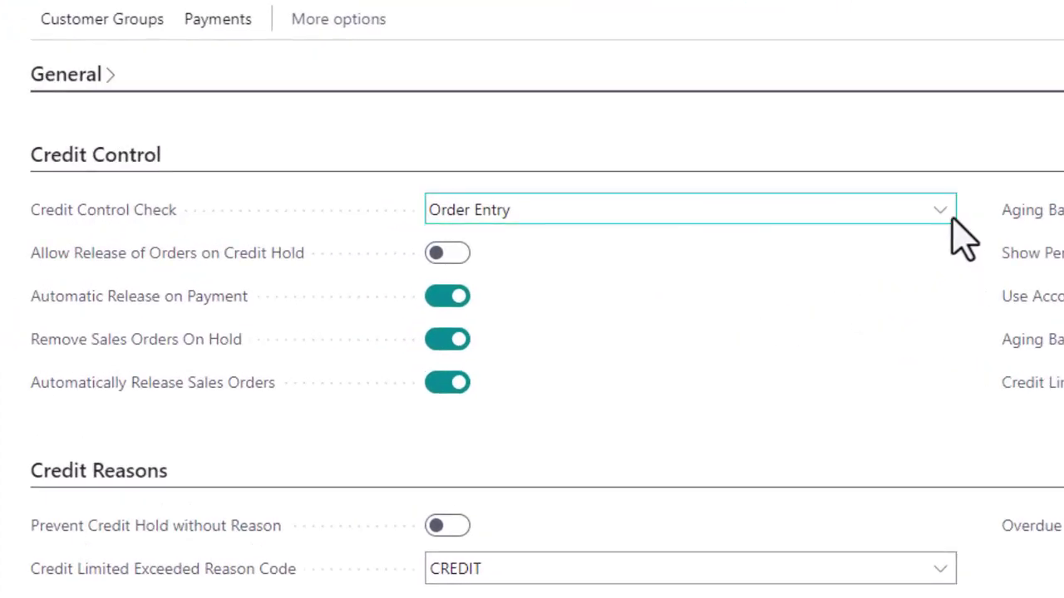
Step: Check the Credit Control Check choices, then read the Credit Warnings tooltip in the General section
left_click(940, 210)
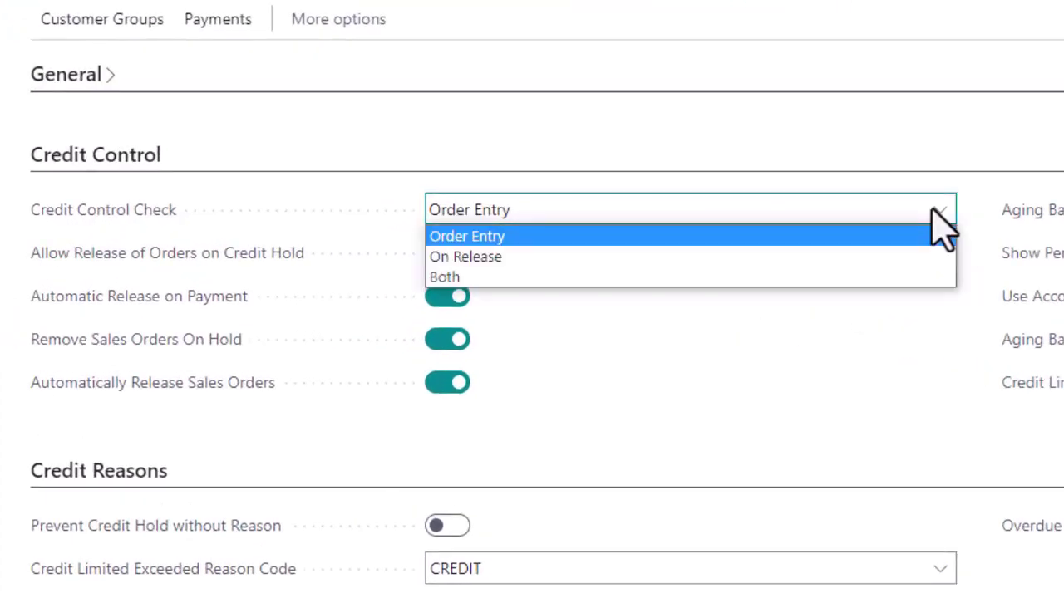
mouse_move(499, 145)
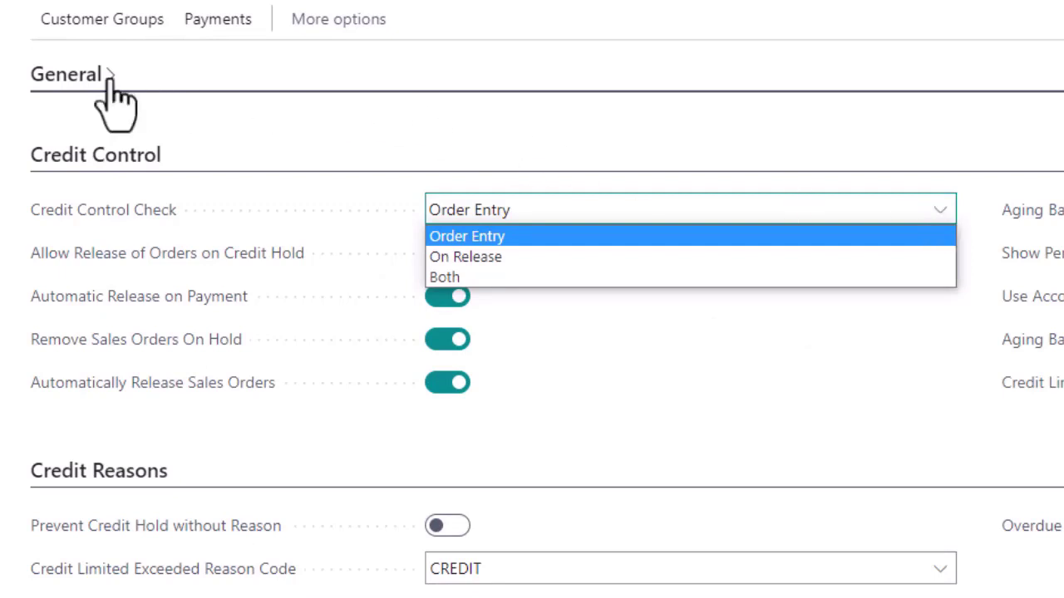
left_click(65, 73)
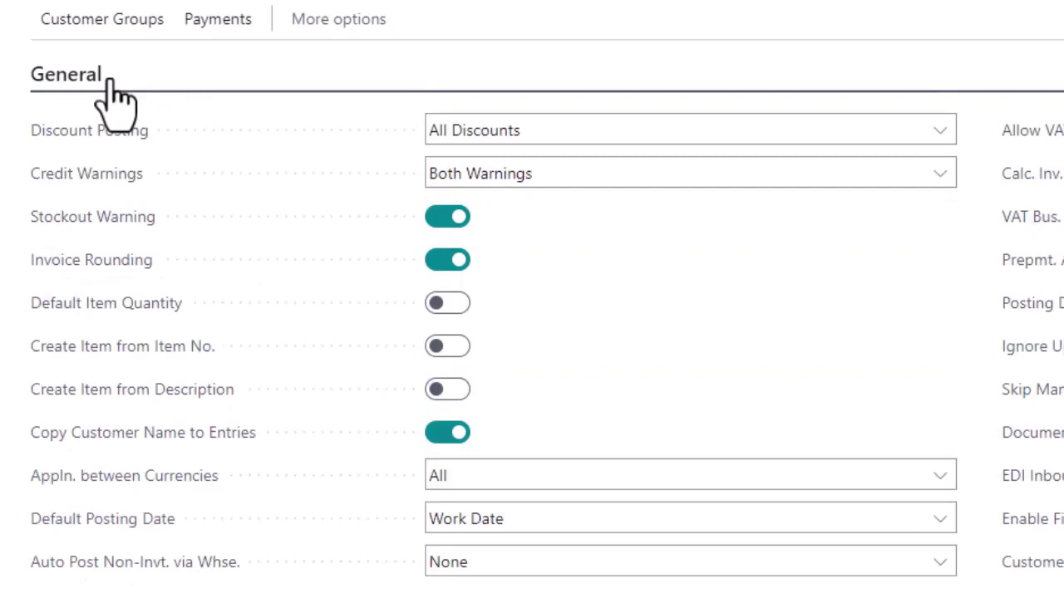
mouse_move(86, 172)
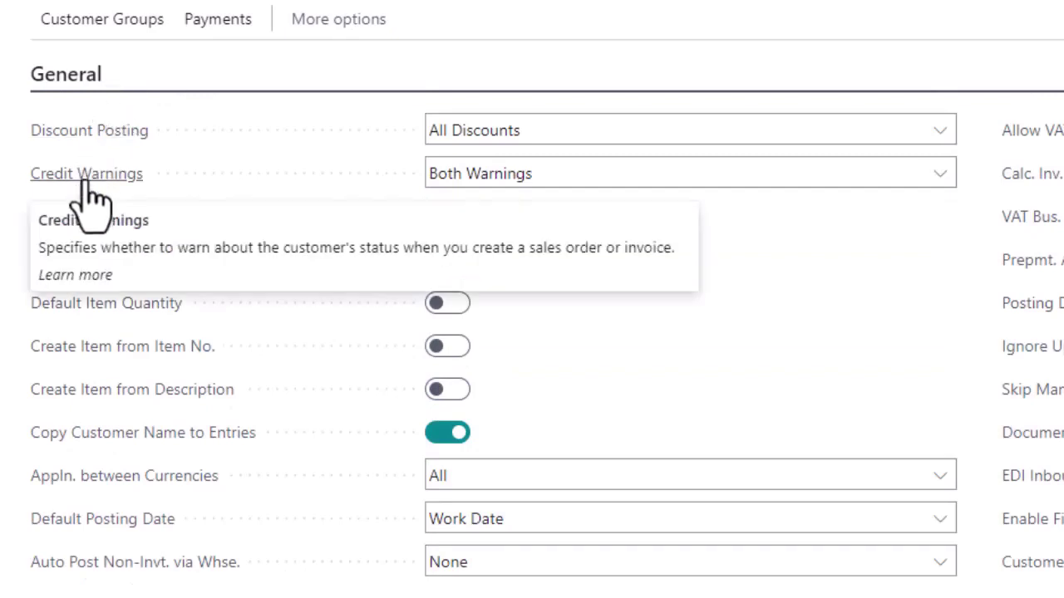
left_click(65, 74)
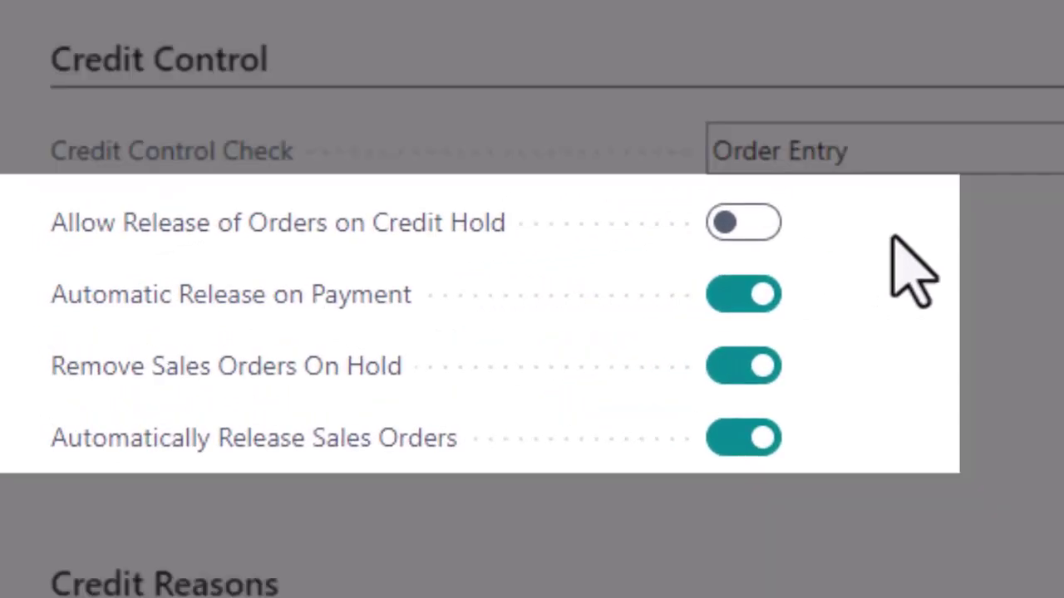
mouse_move(902, 349)
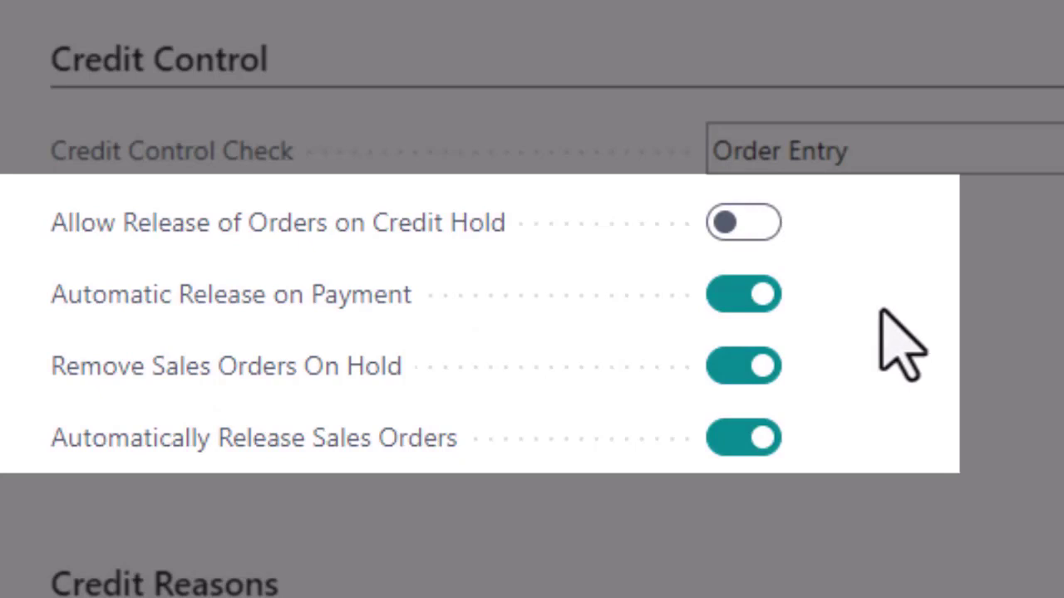
mouse_move(894, 357)
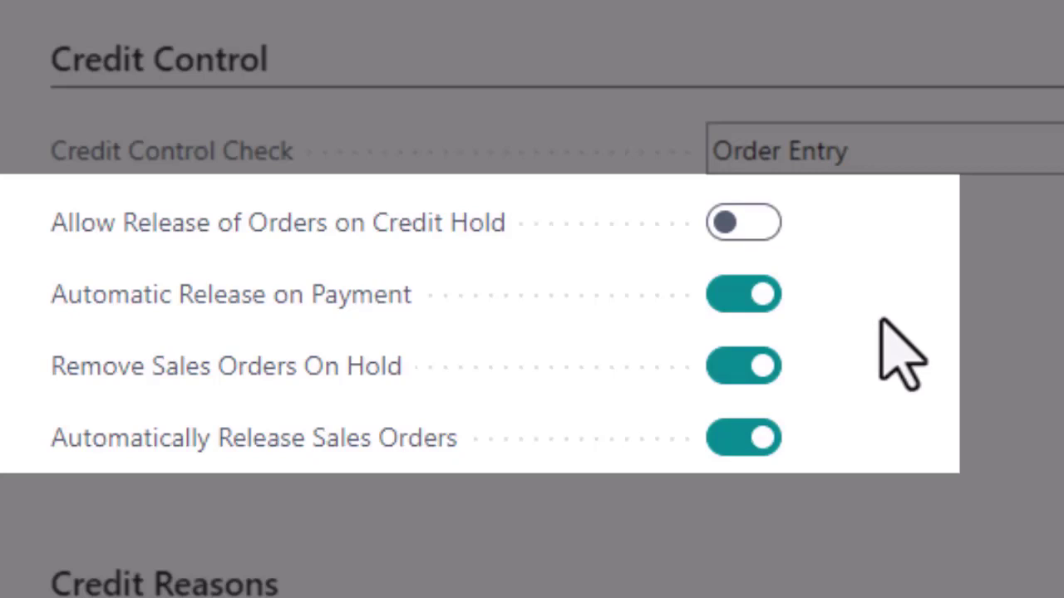
mouse_move(886, 407)
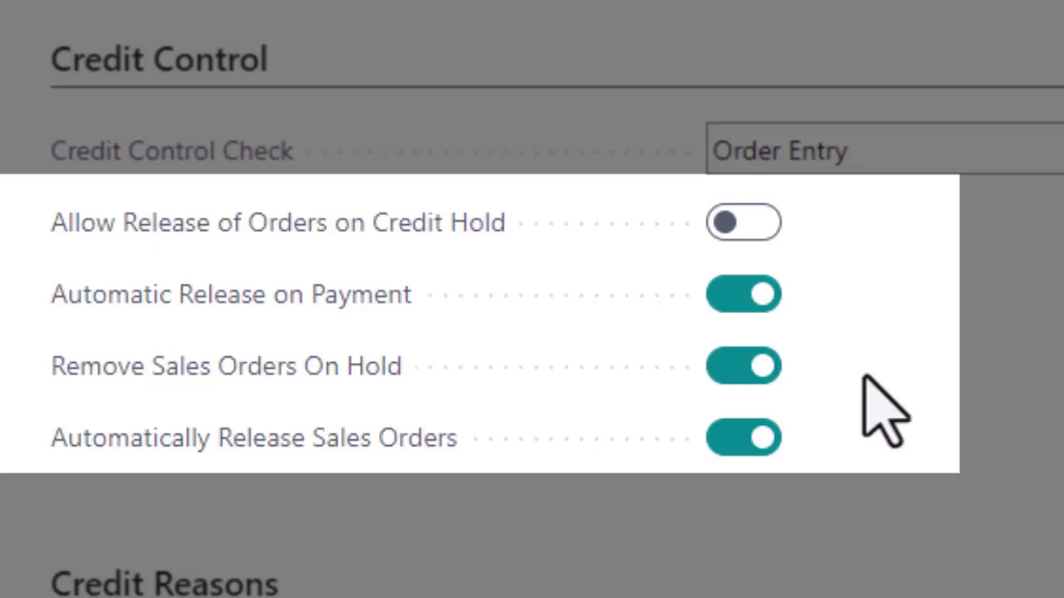
mouse_move(843, 490)
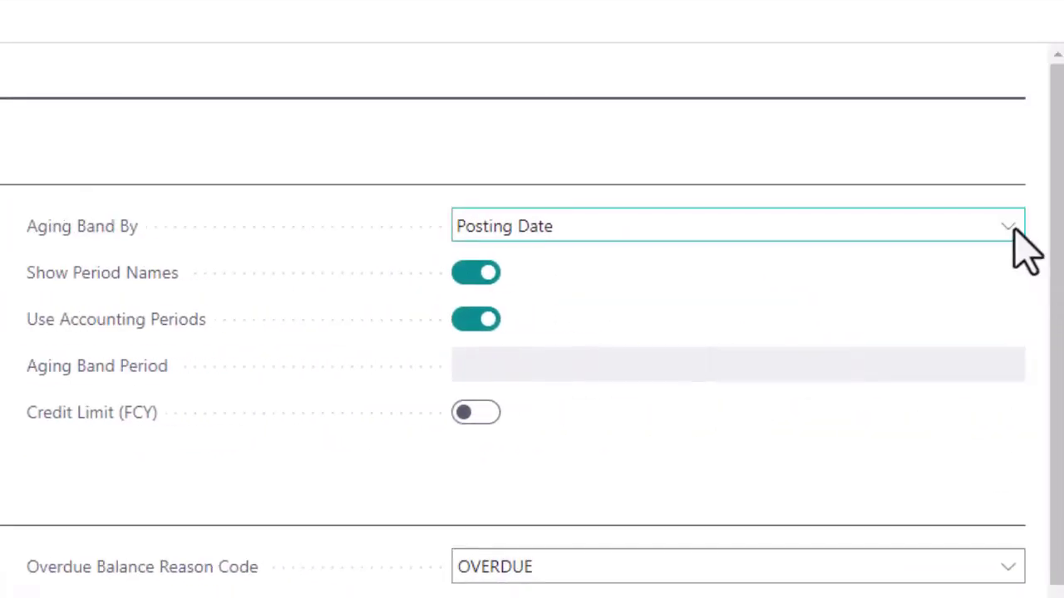
Step: Keep Aging Band By set to Posting Date and go back to the Role Centre
left_click(1007, 226)
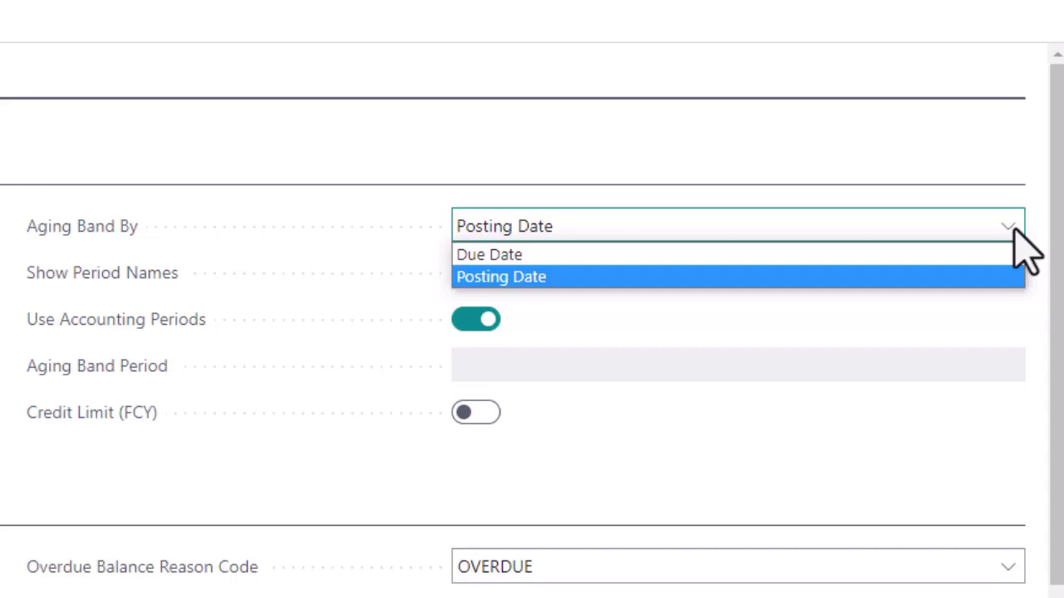
mouse_move(1019, 258)
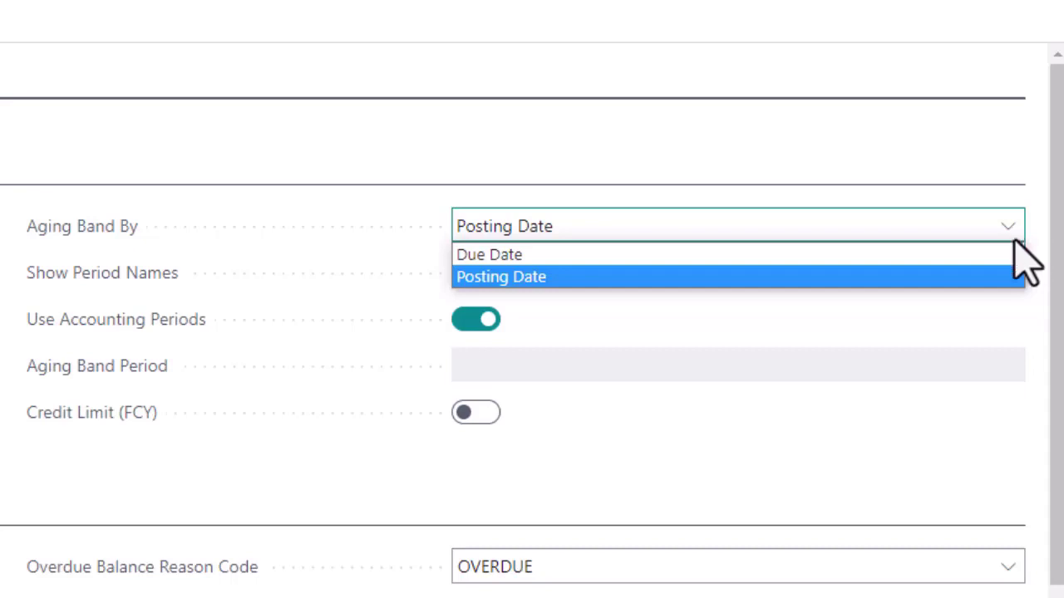
mouse_move(831, 461)
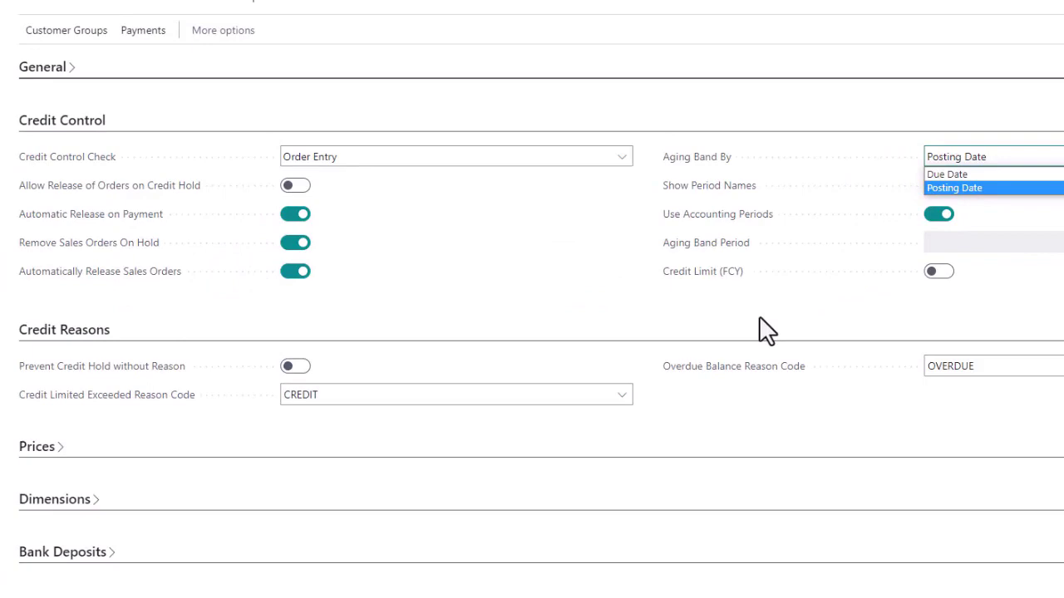
left_click(954, 187)
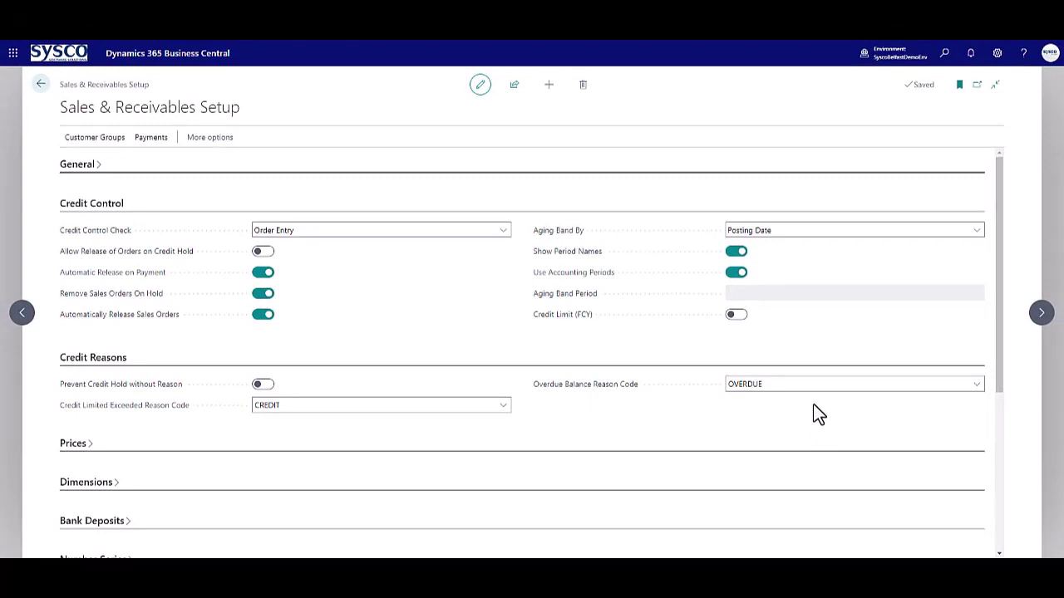
left_click(40, 84)
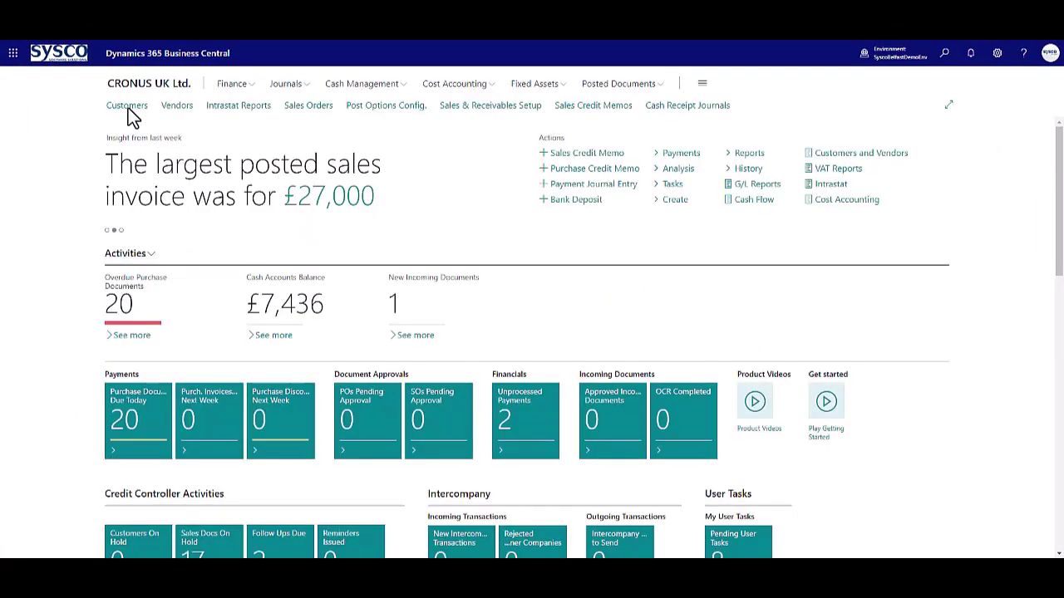
left_click(127, 105)
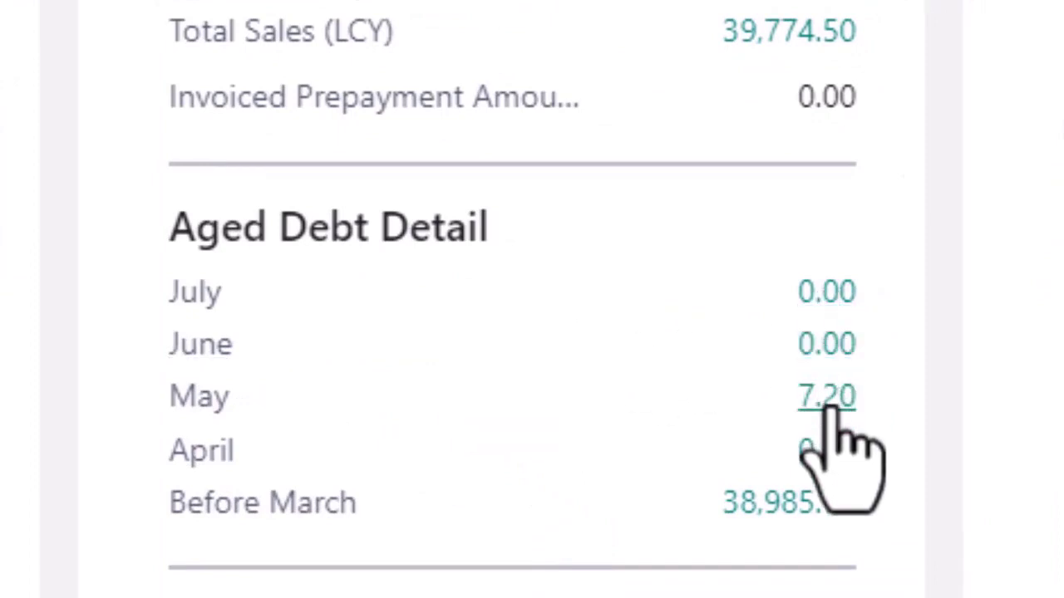
mouse_move(826, 395)
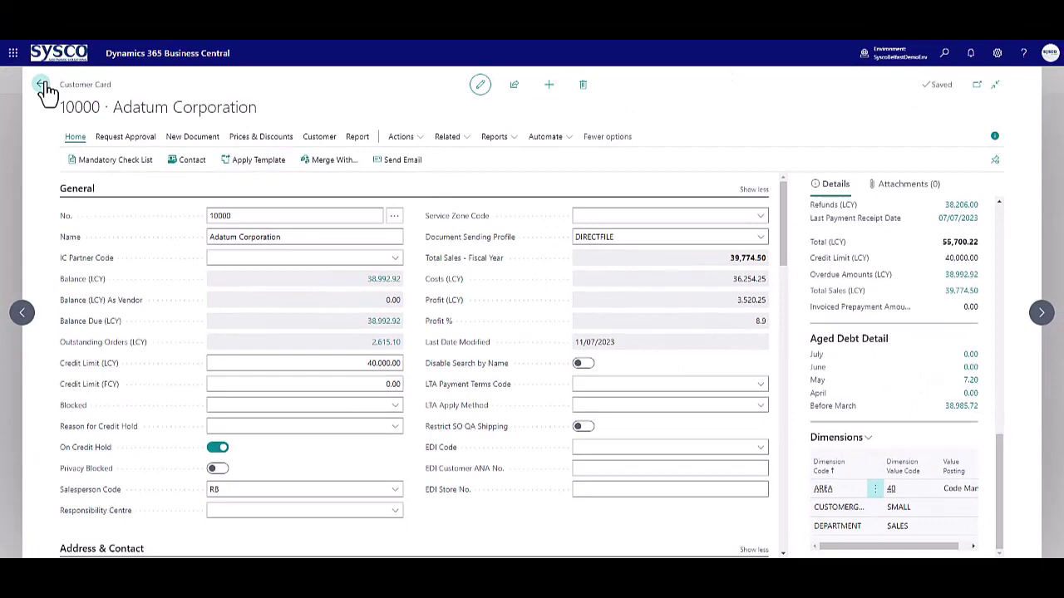
left_click(43, 86)
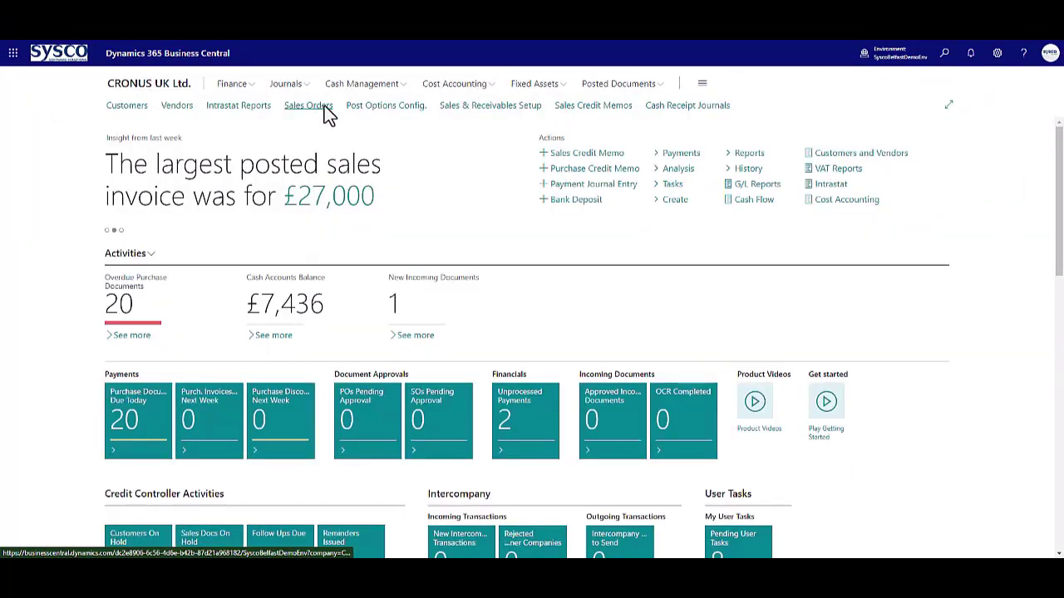
Step: View Adatum Corporation's three on-hold sales orders, then return to the Role Center
left_click(307, 105)
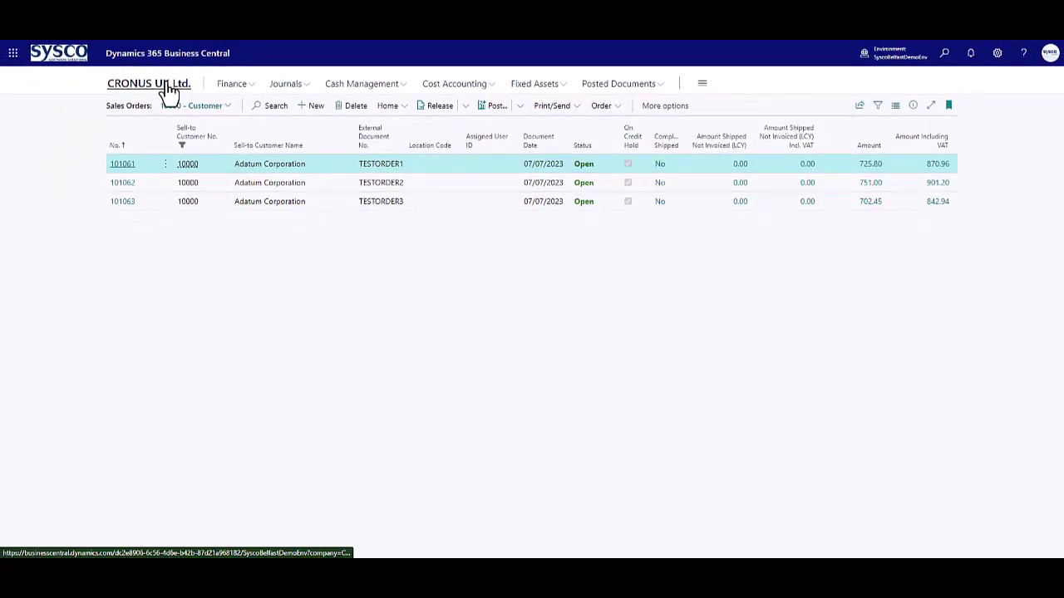
left_click(149, 83)
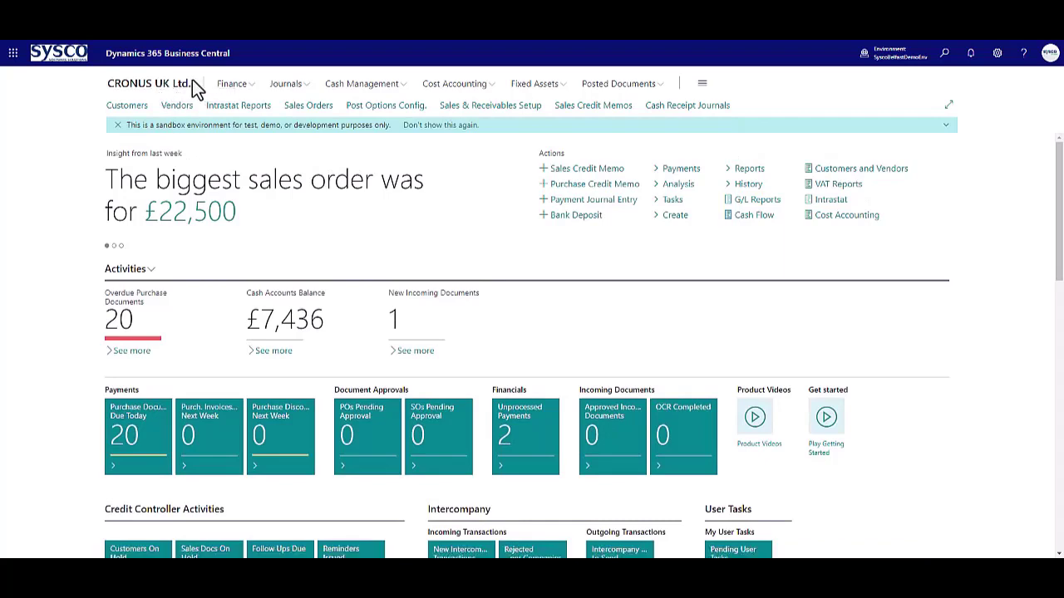
mouse_move(706, 119)
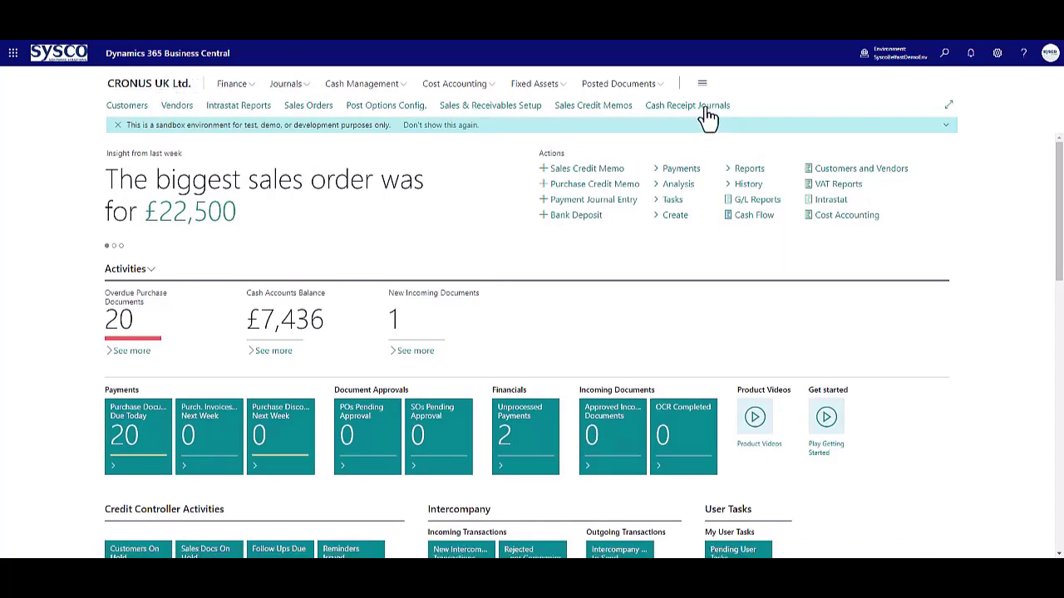
Step: Post the £38,235.12 Adatum Corporation line in the cash receipt journal and go back home
left_click(687, 105)
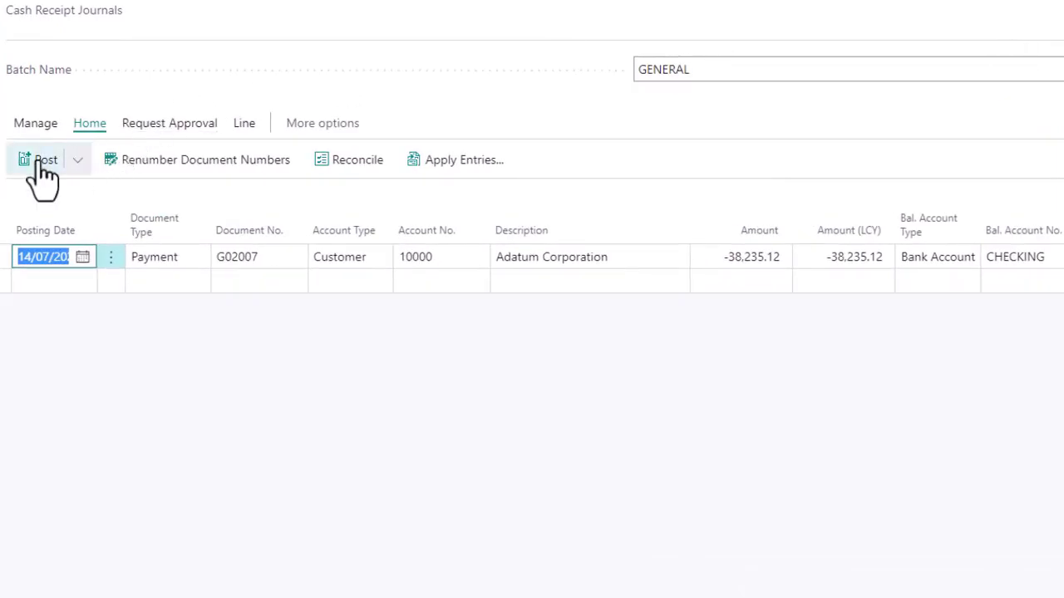
left_click(45, 160)
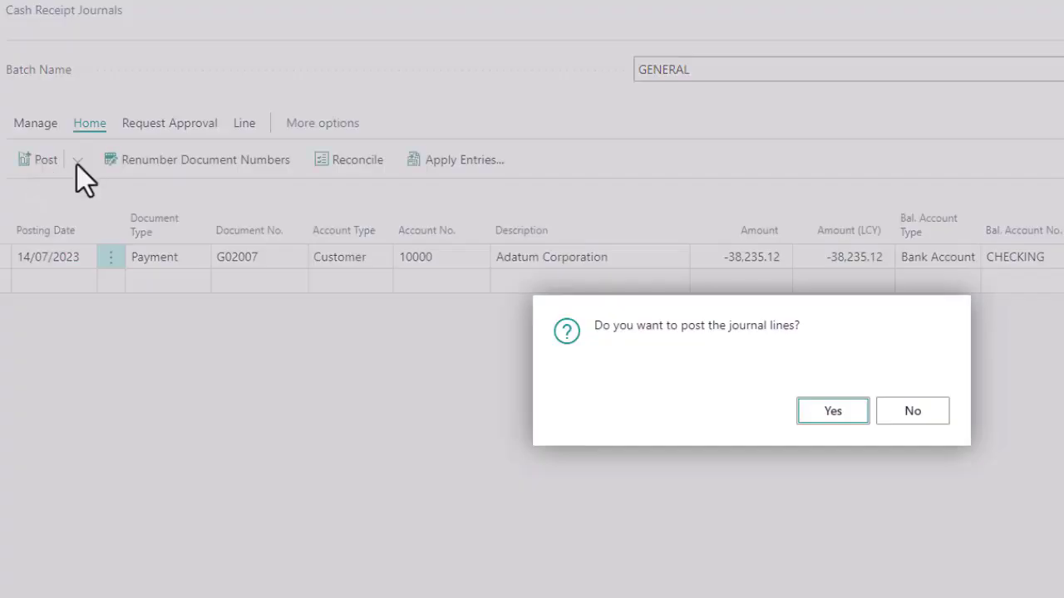
left_click(832, 411)
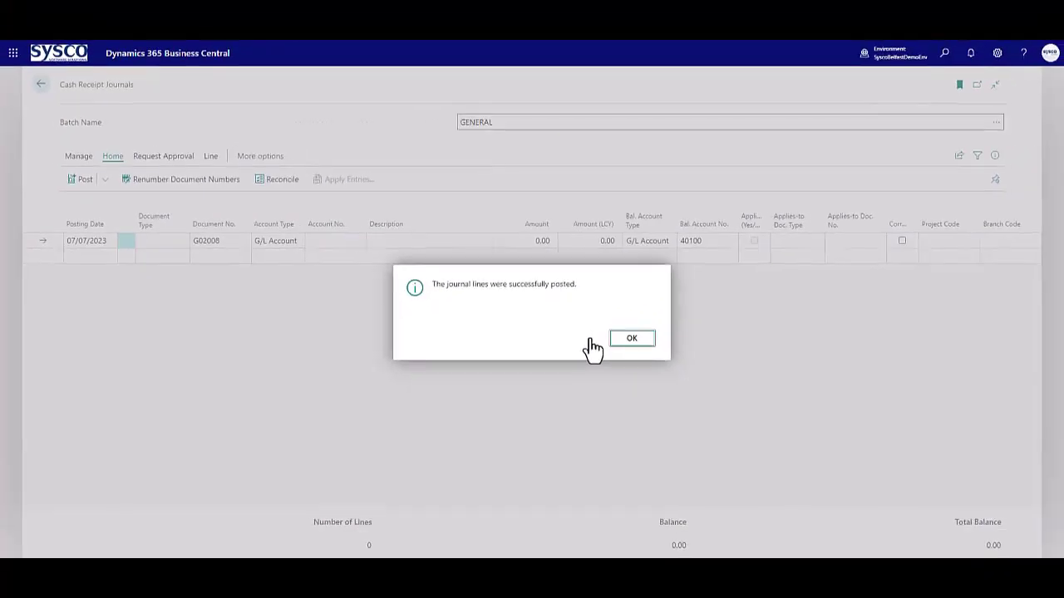
left_click(631, 337)
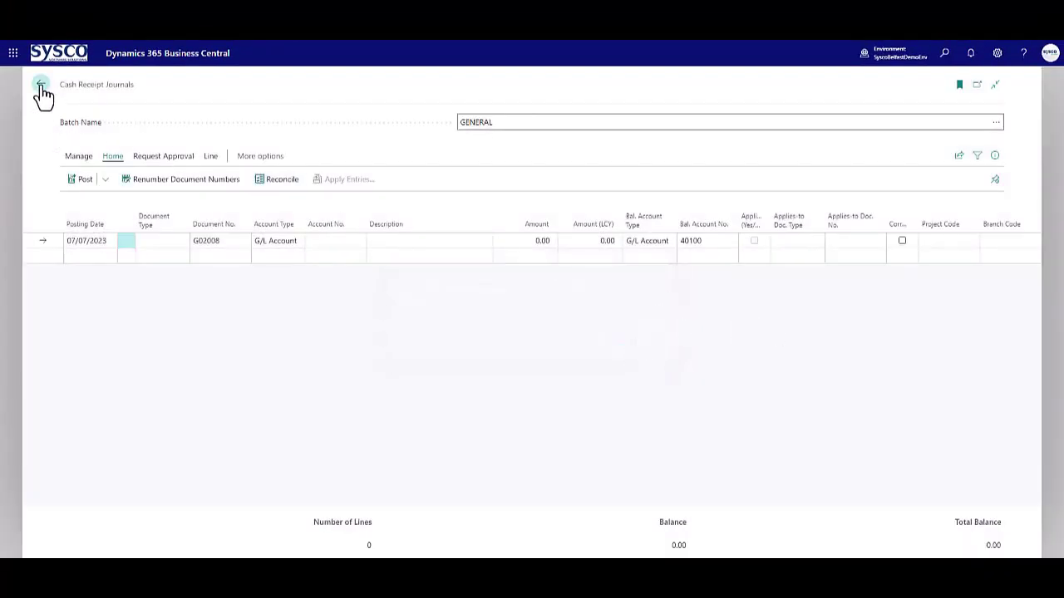
left_click(40, 84)
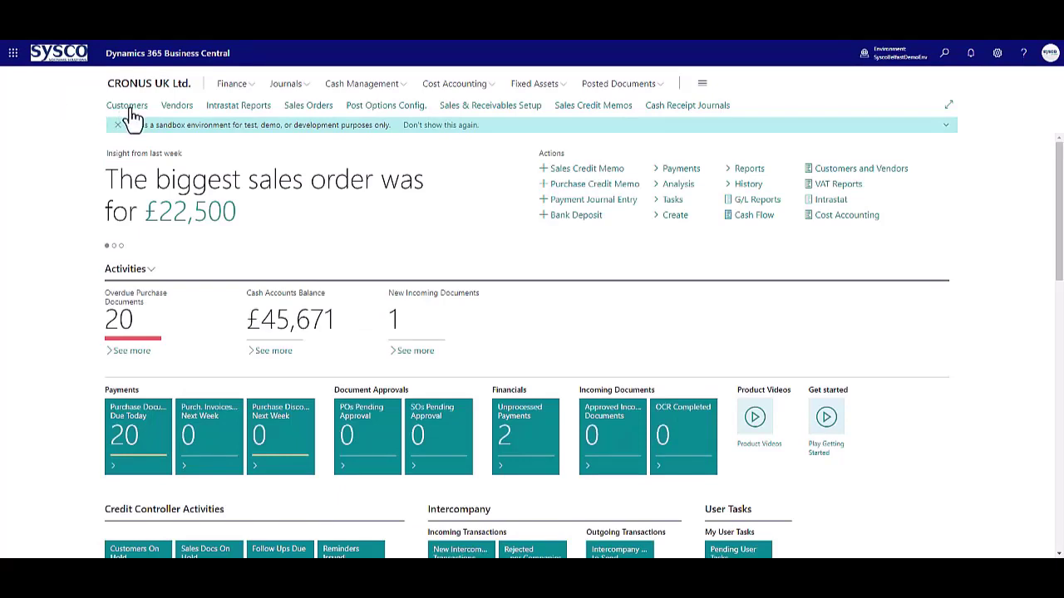
Step: Release Adatum Corporation's credit hold so its three sales orders show Released, then return home
left_click(126, 105)
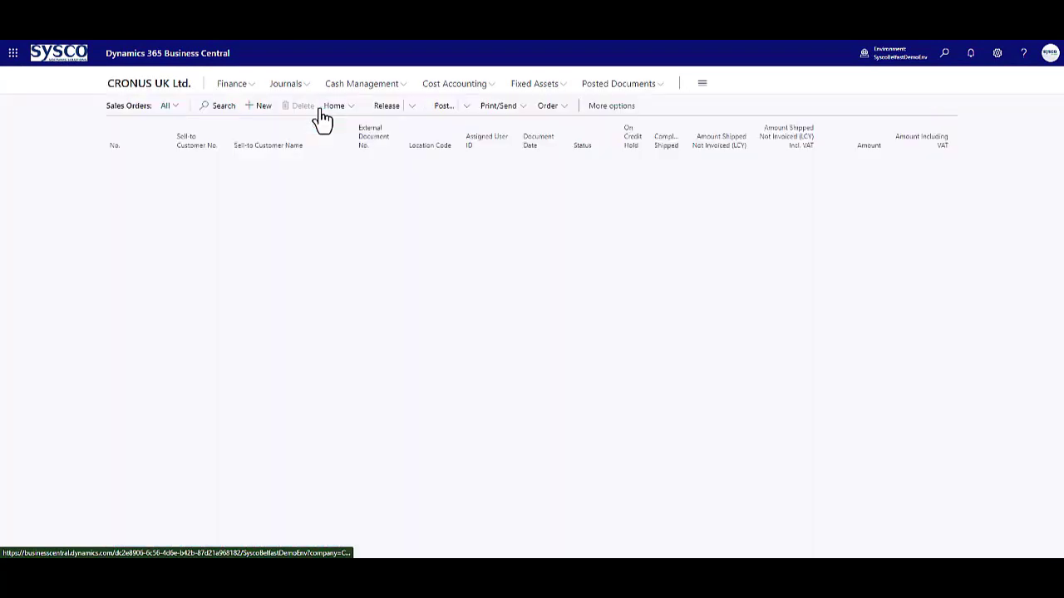
left_click(171, 106)
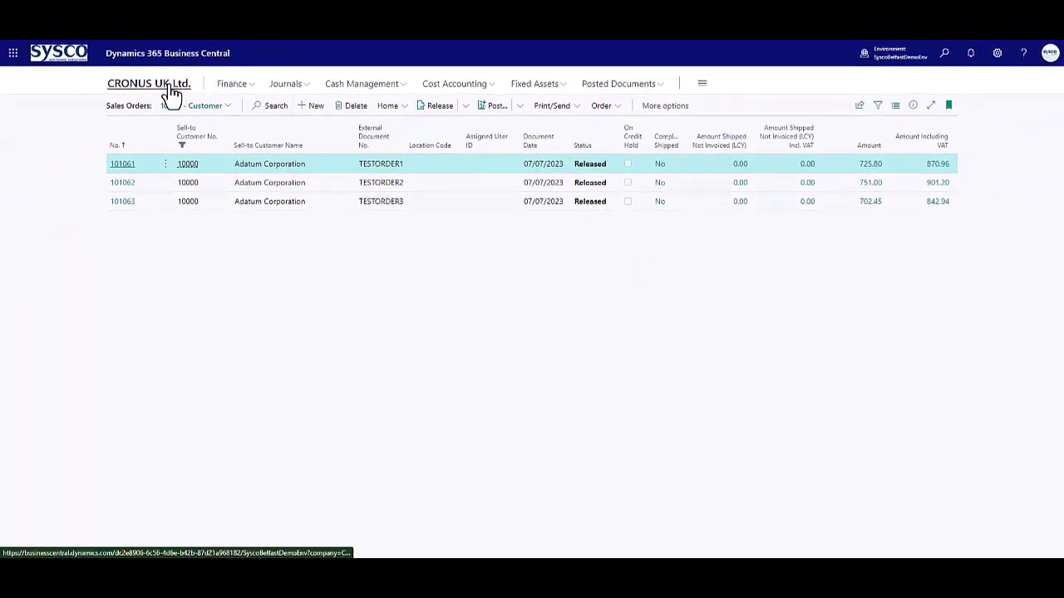
left_click(148, 83)
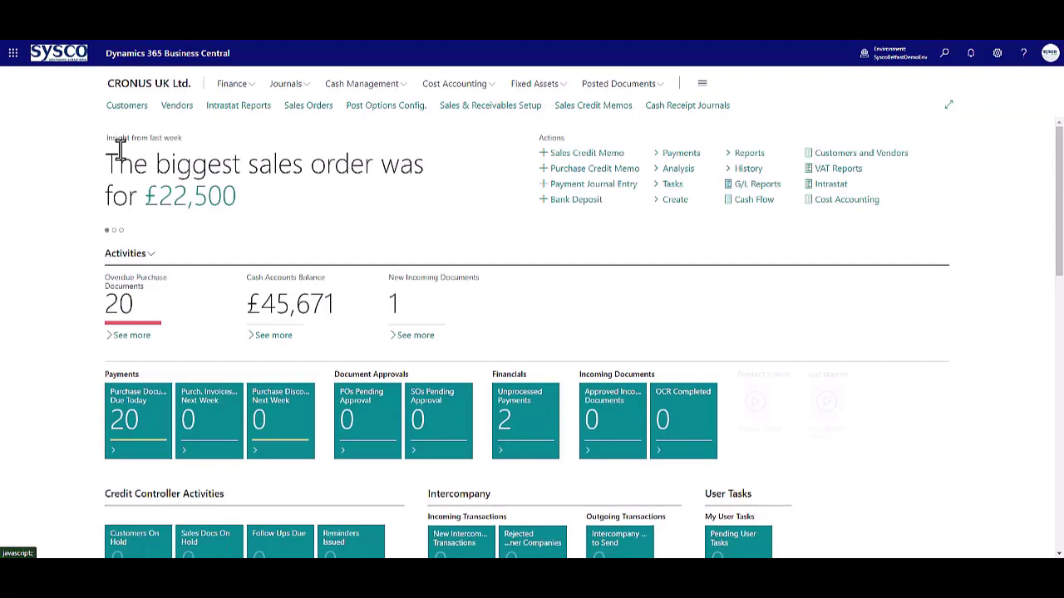
Step: Go to Credit Controller Activities and show the two Follow Ups Due
scroll("down", 3)
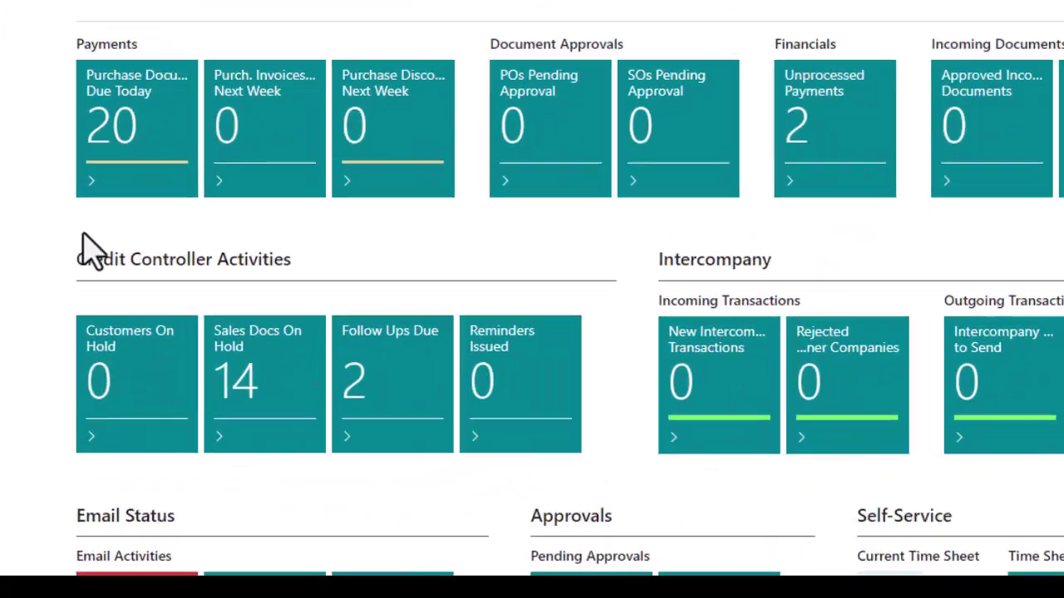
scroll("down", 3)
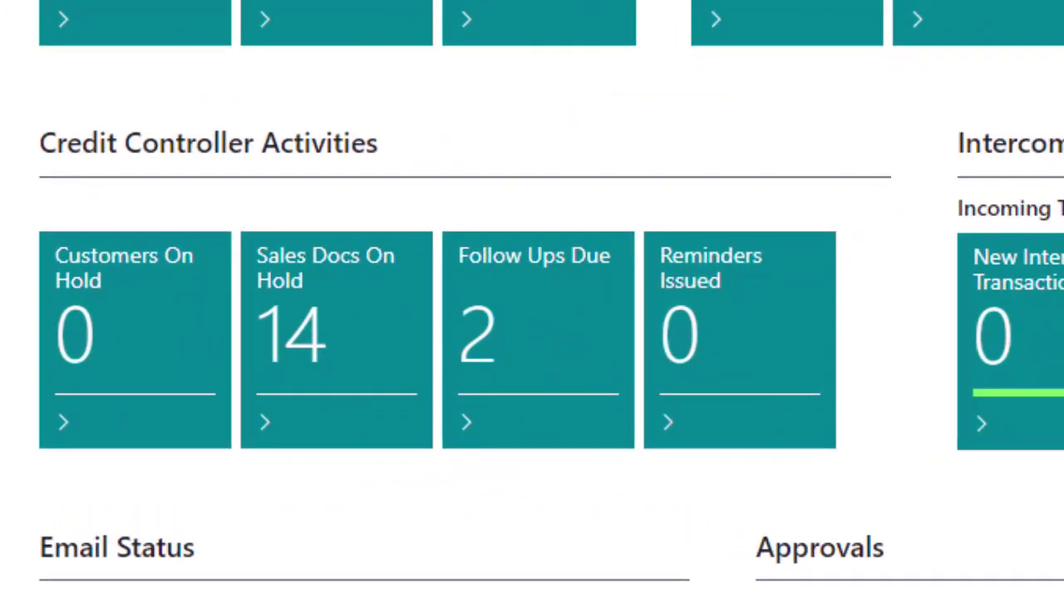
mouse_move(249, 341)
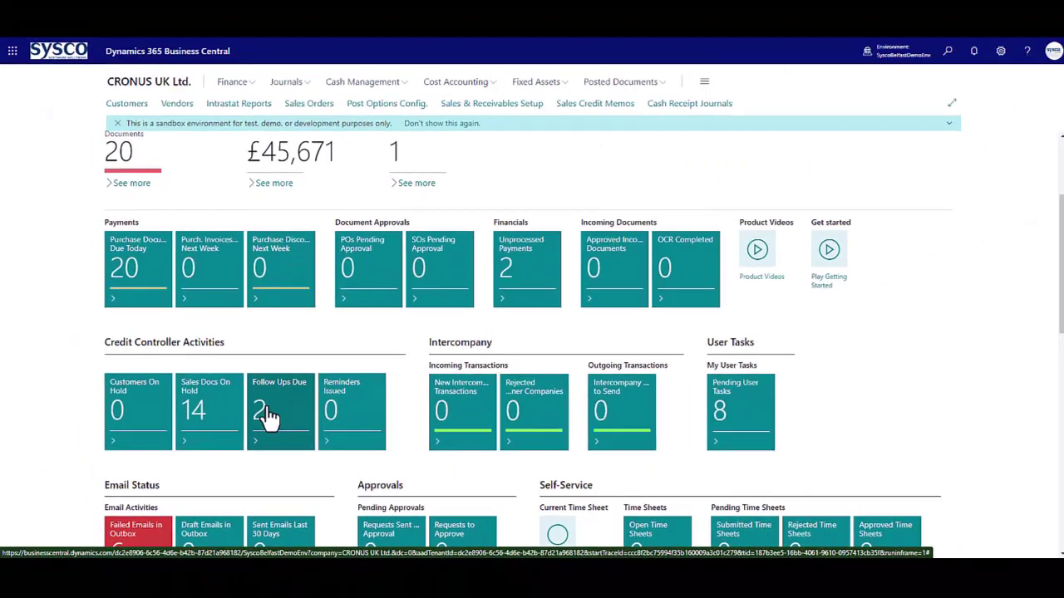
left_click(280, 411)
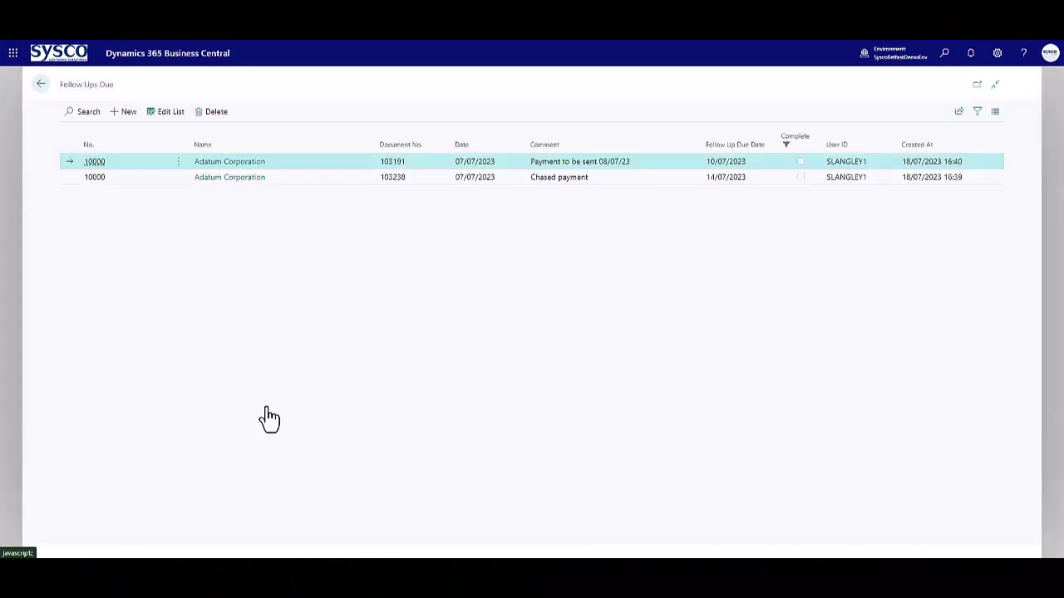
mouse_move(214, 187)
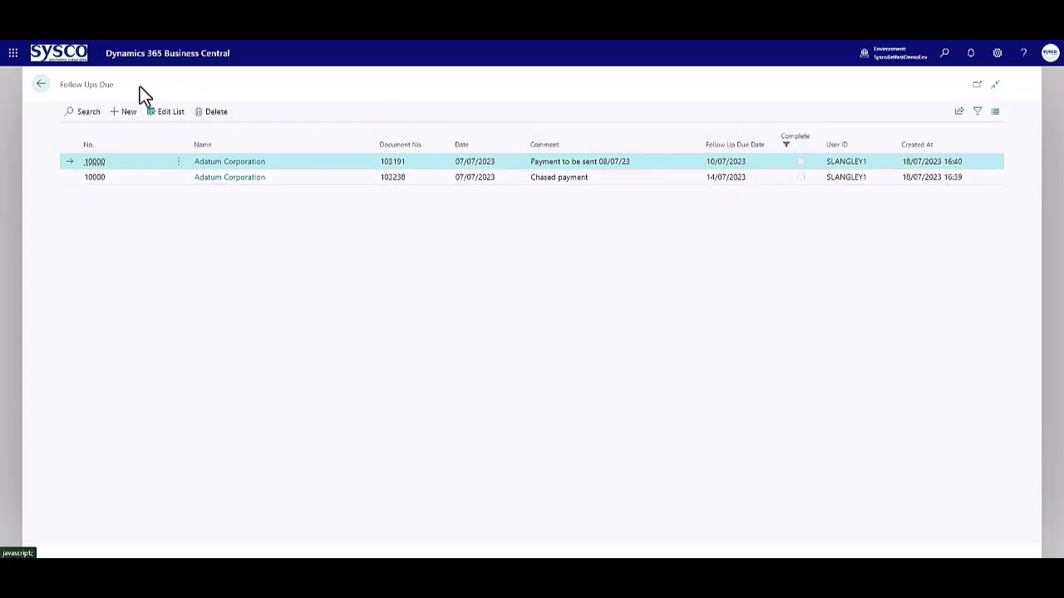
mouse_move(41, 83)
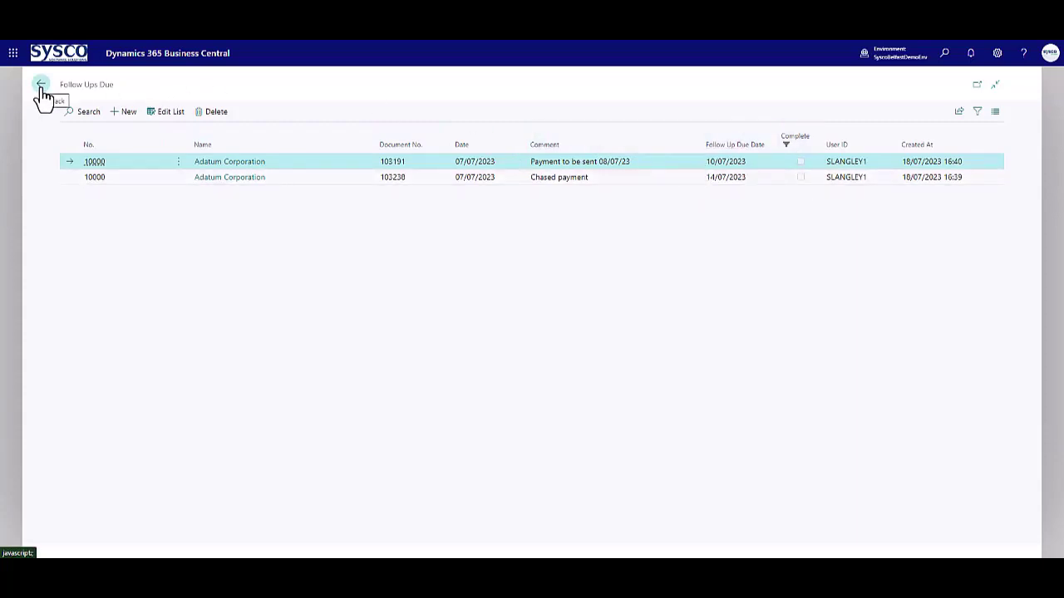
Step: Leave the Follow Ups Due list for the home page
left_click(40, 84)
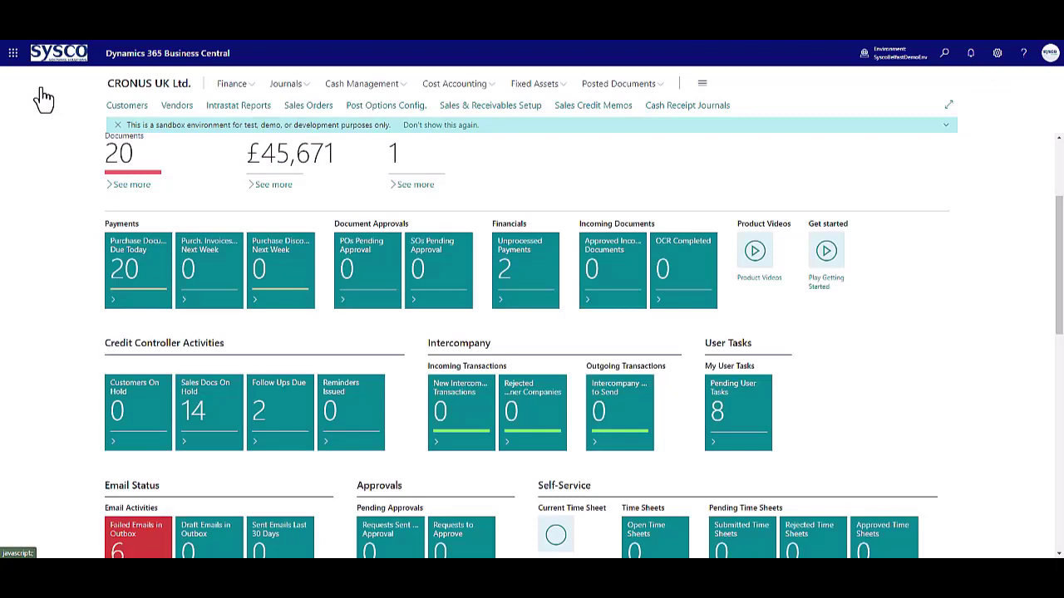